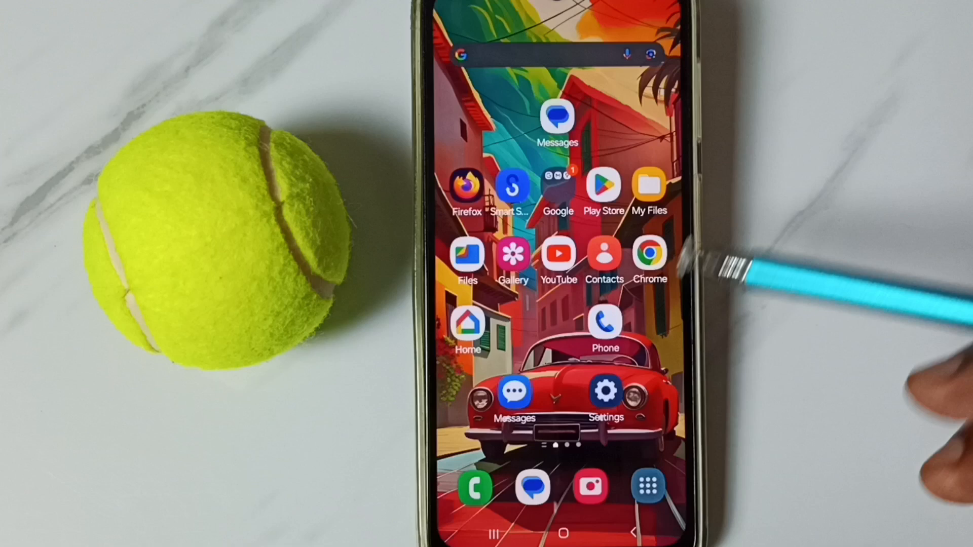
pyautogui.moveTo(606, 401)
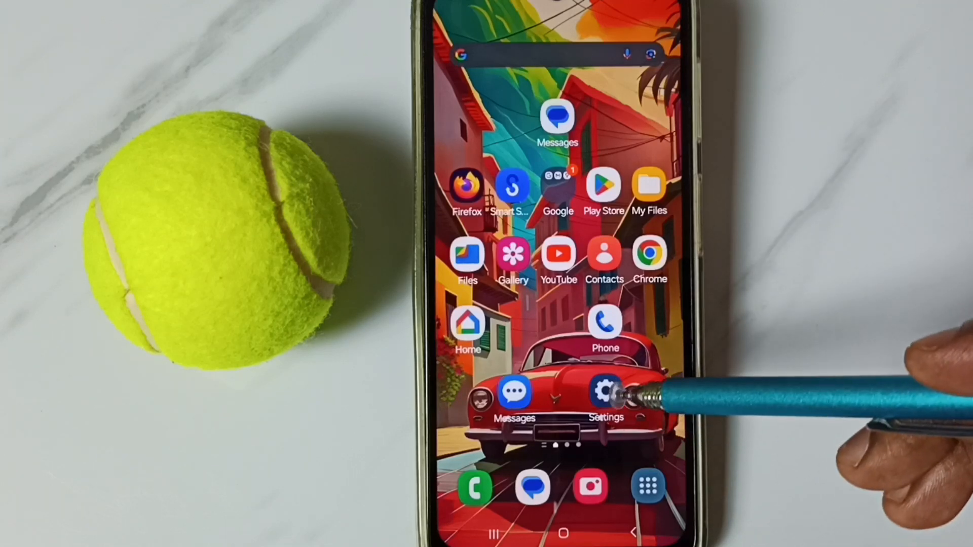
# Step: Launch Settings and reach the About phone information sections
pyautogui.click(605, 394)
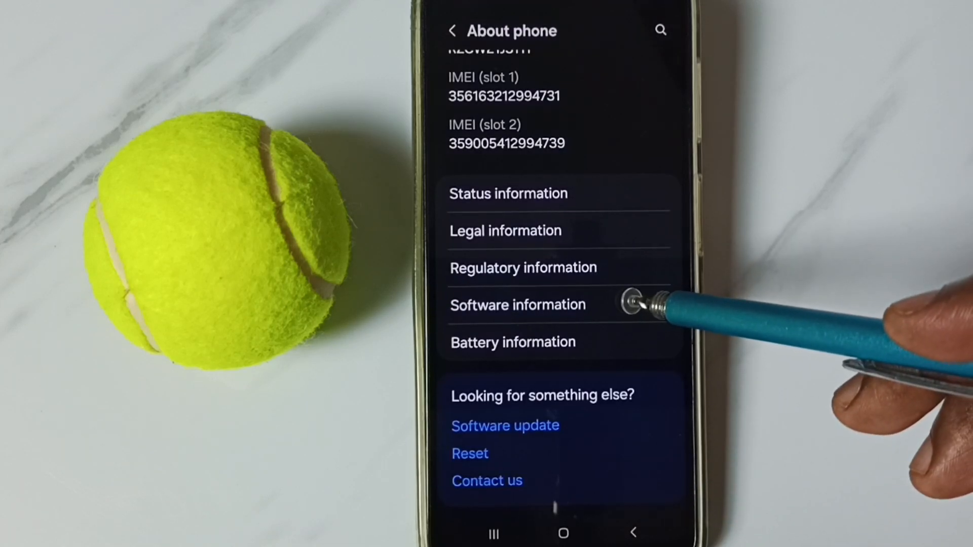
# Step: Tap Build number in Software information to unlock Developer options, then return to Settings
pyautogui.click(517, 305)
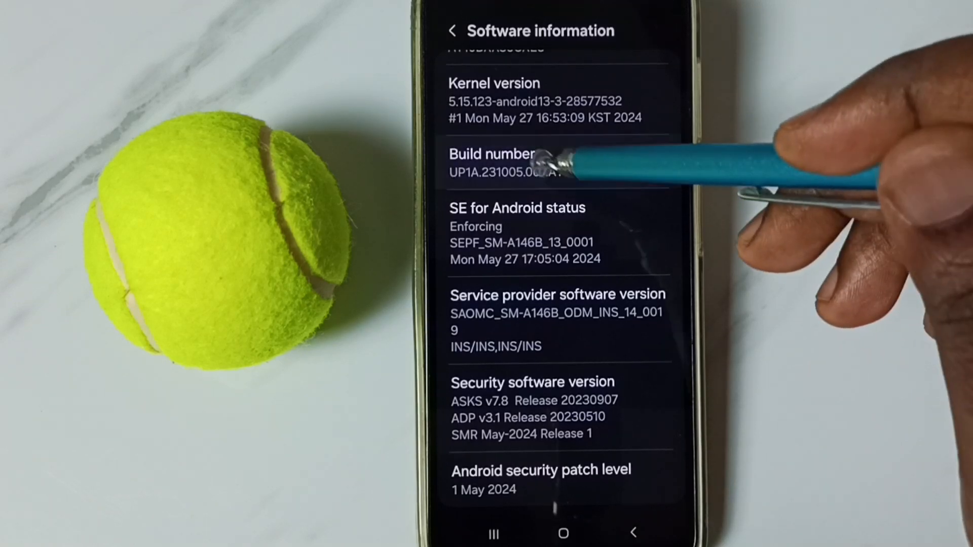
pyautogui.click(512, 165)
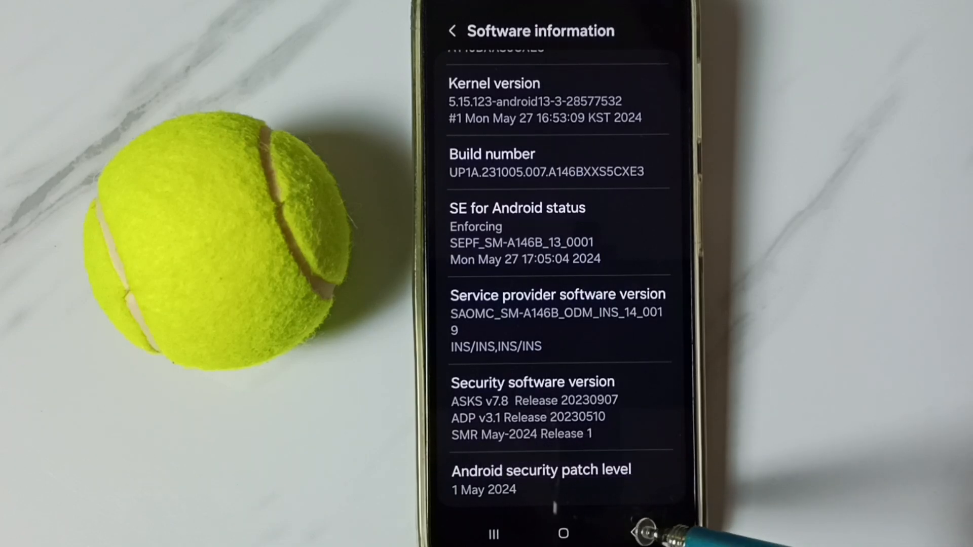
pyautogui.click(453, 31)
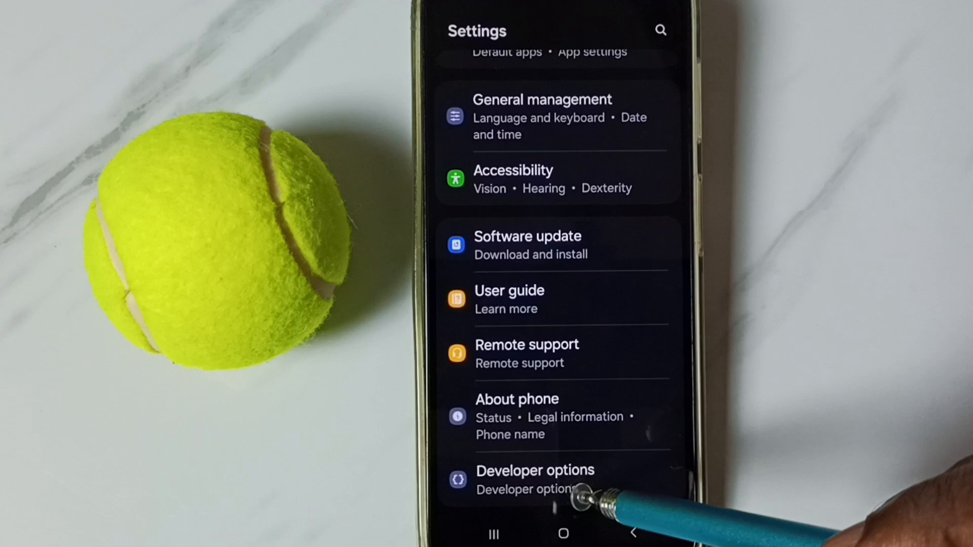
# Step: Enable USB debugging in Developer options and accept the Allow USB debugging warning
pyautogui.click(535, 471)
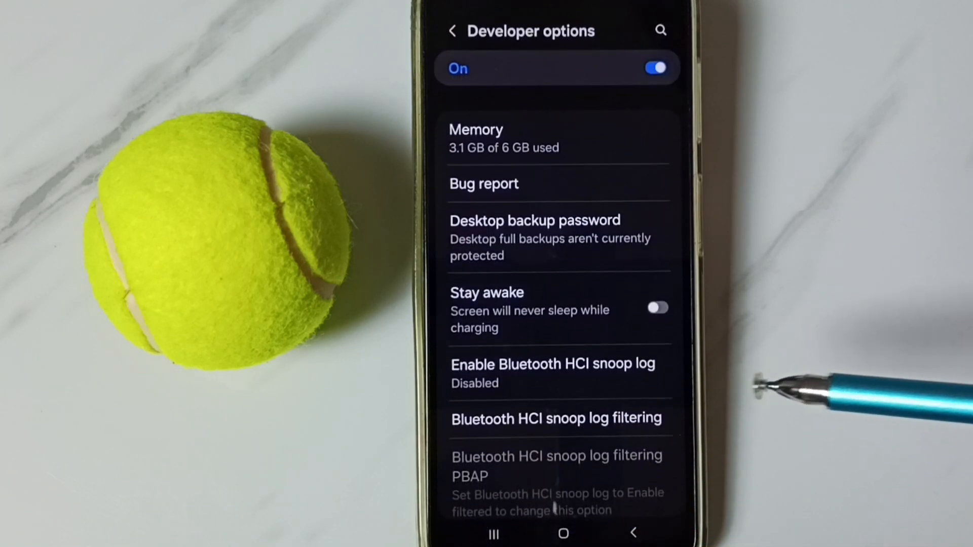
pyautogui.scroll(-3)
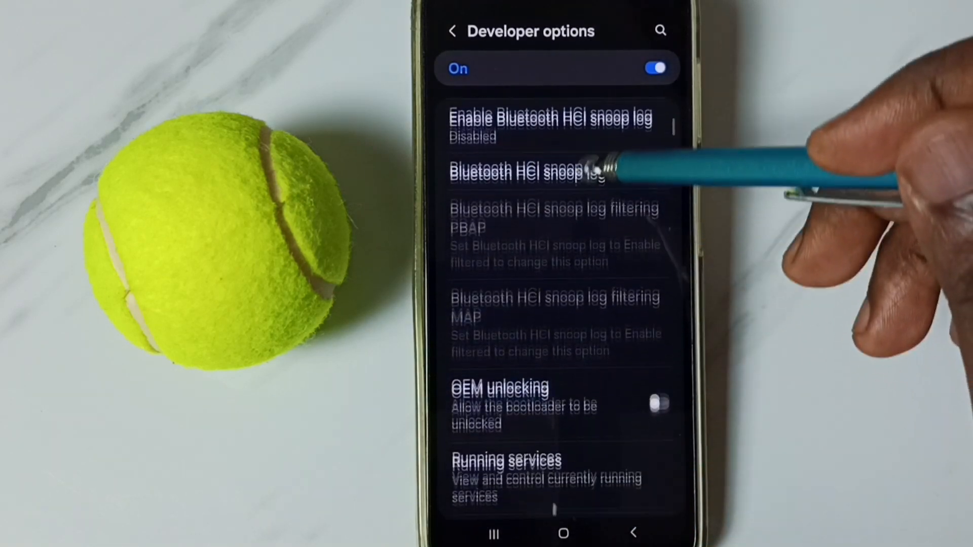
pyautogui.scroll(-3)
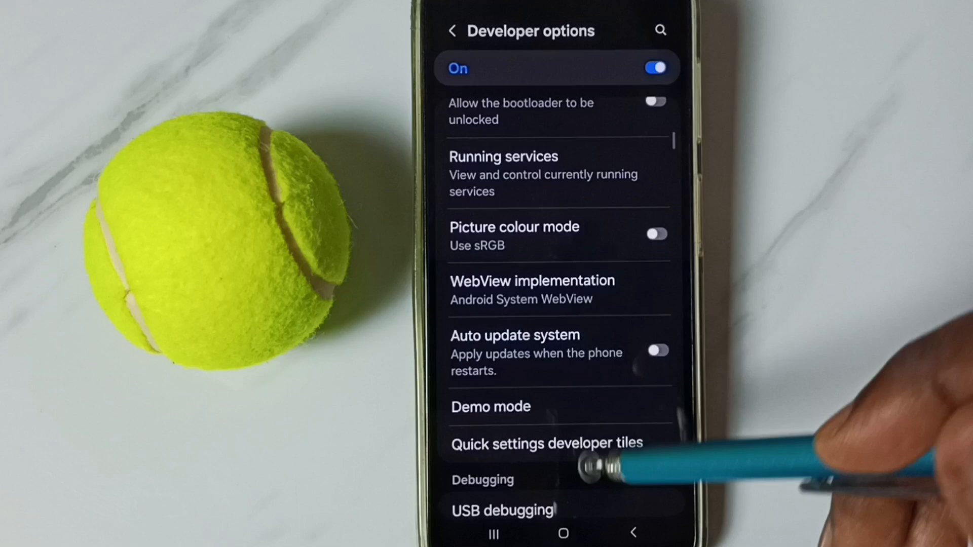
pyautogui.scroll(-3)
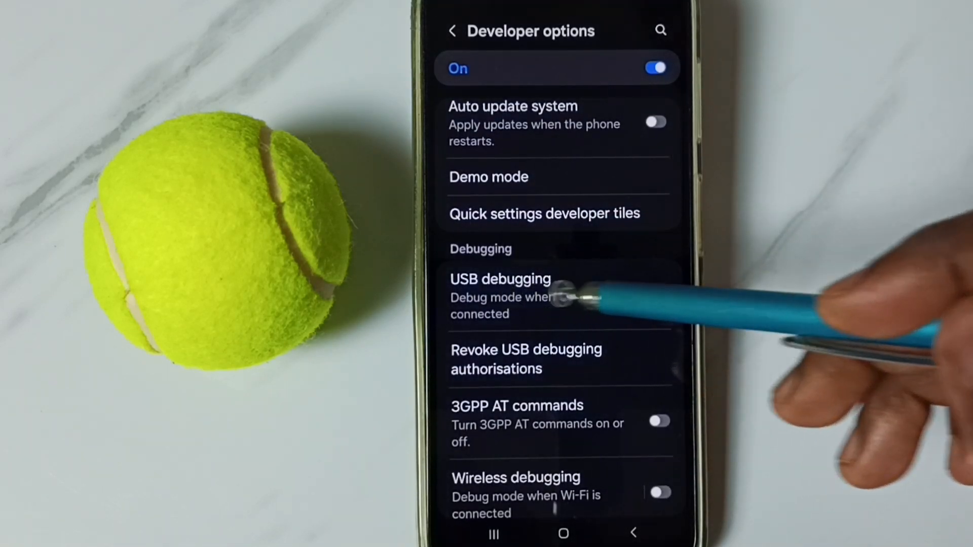
pyautogui.click(659, 294)
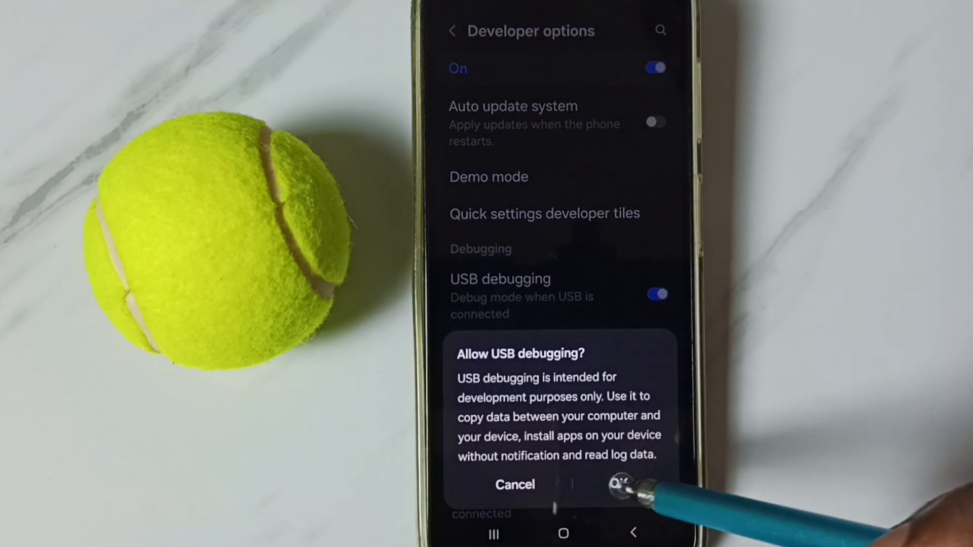
pyautogui.click(618, 486)
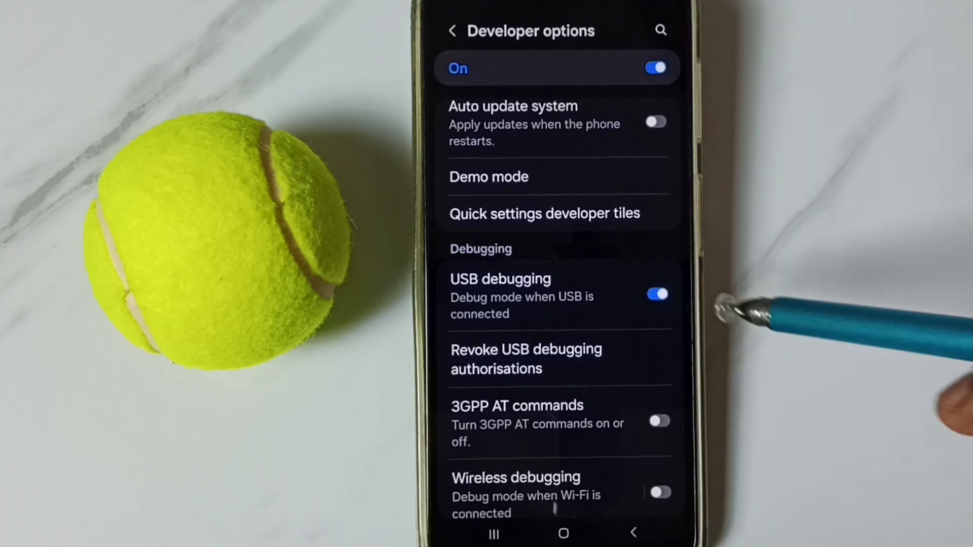
# Step: Disable USB debugging, then set the Developer options master toggle to Off
pyautogui.click(658, 293)
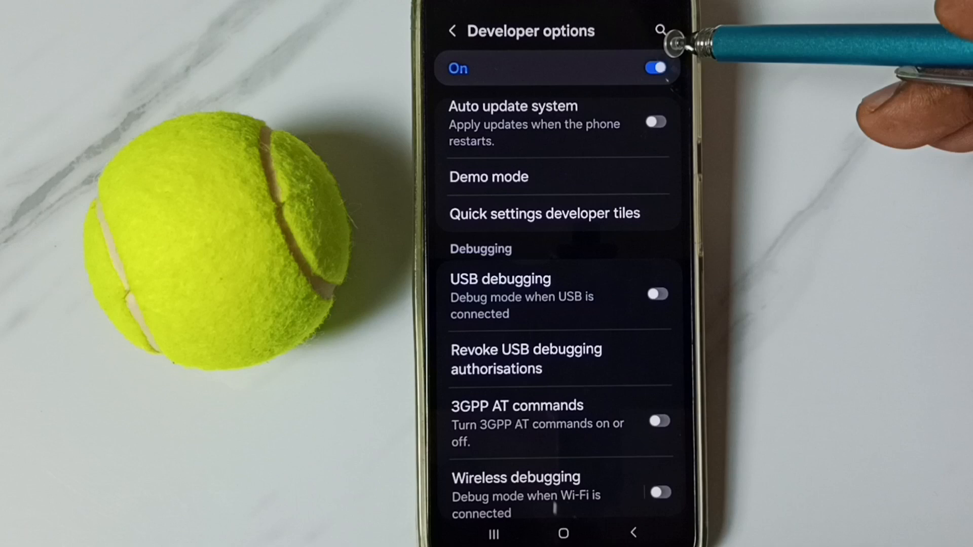
pyautogui.click(658, 66)
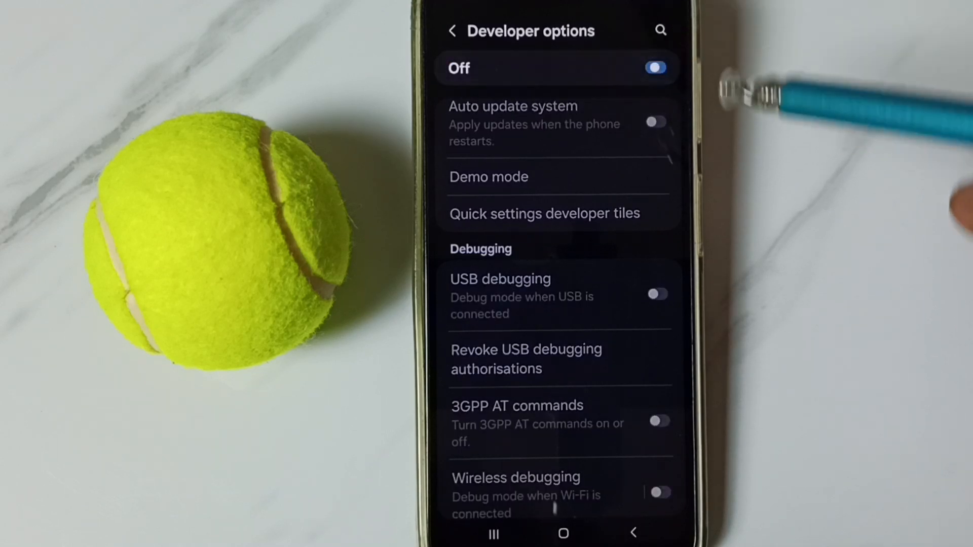